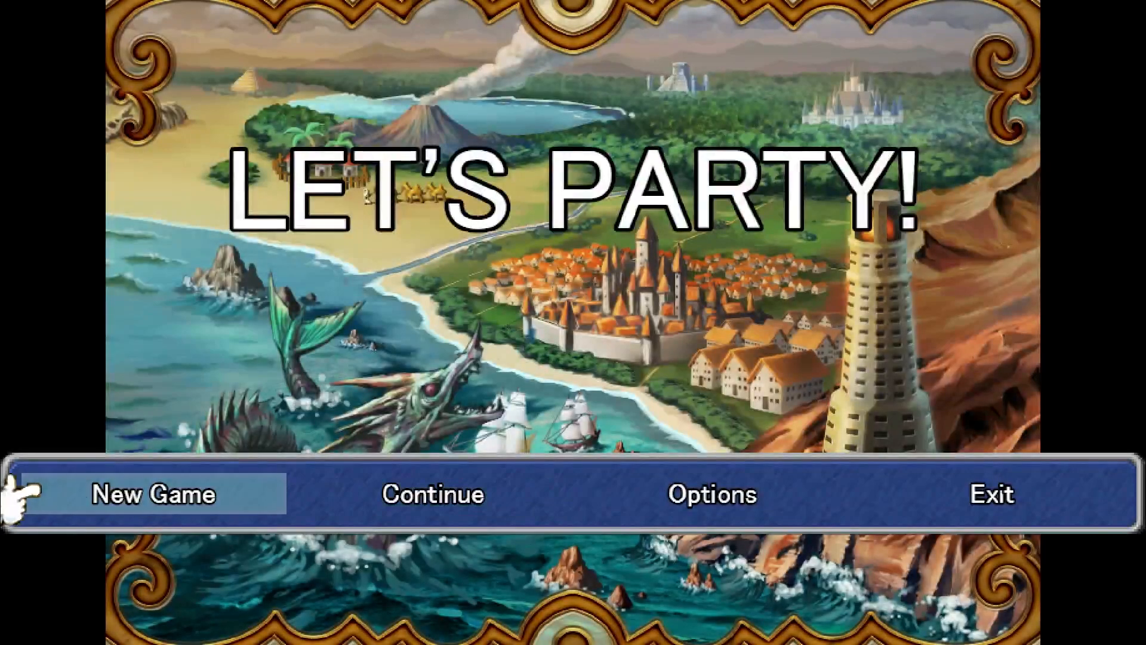
# - Start a New Game and switch control between the parties twice with Page Up on the sky map
pyautogui.click(152, 494)
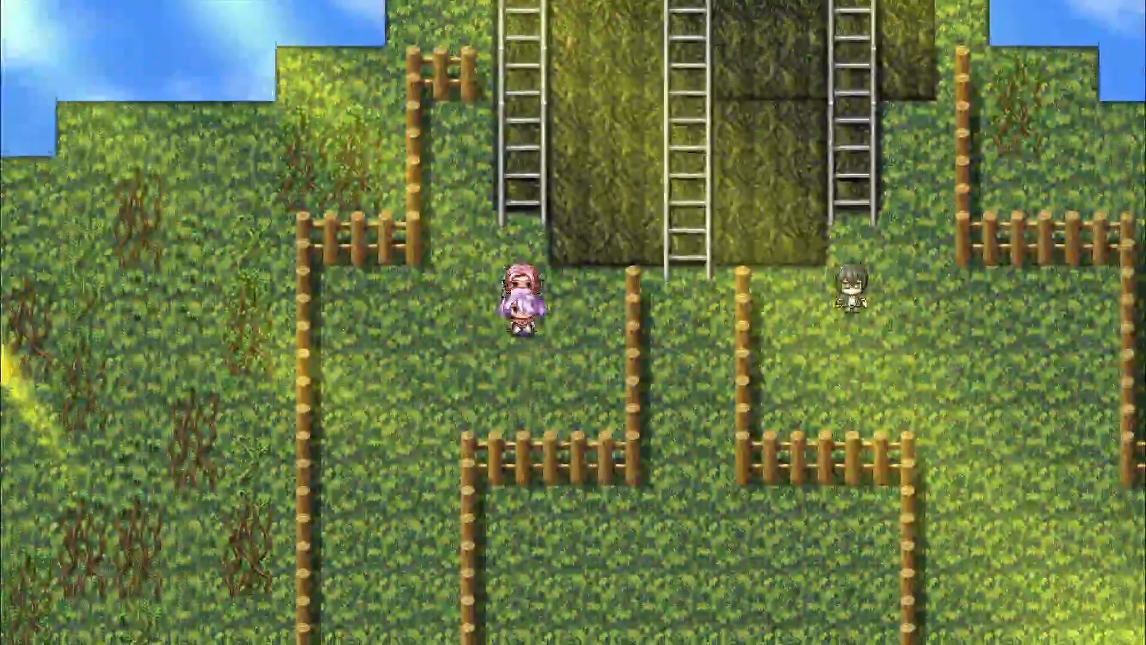
pyautogui.press('escape')
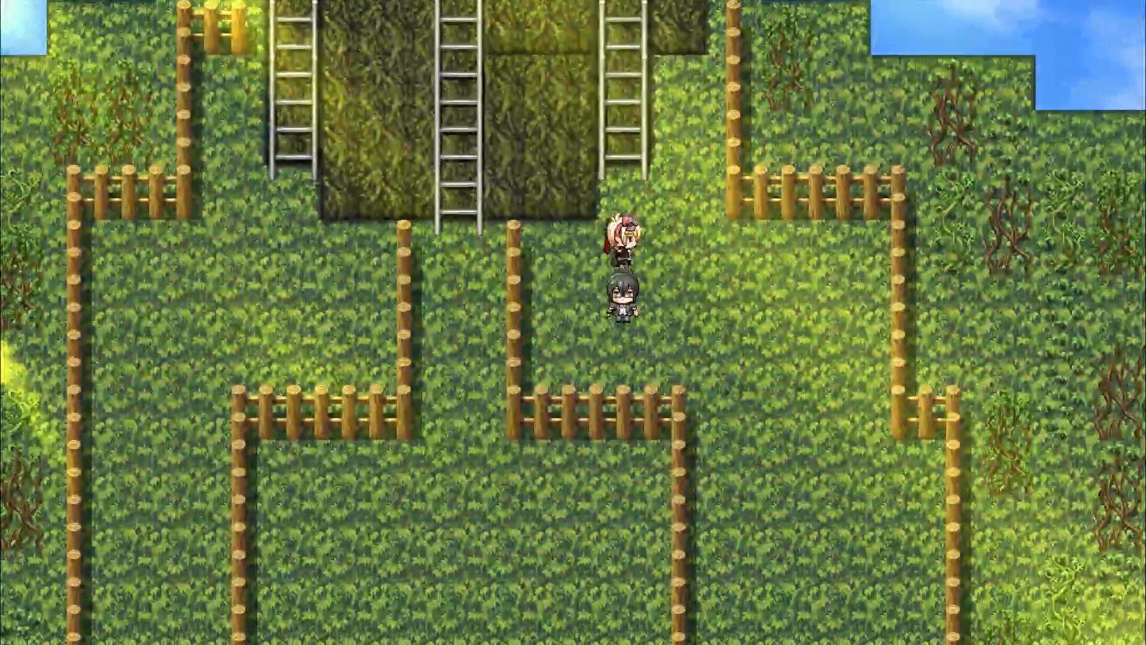
pyautogui.press('escape')
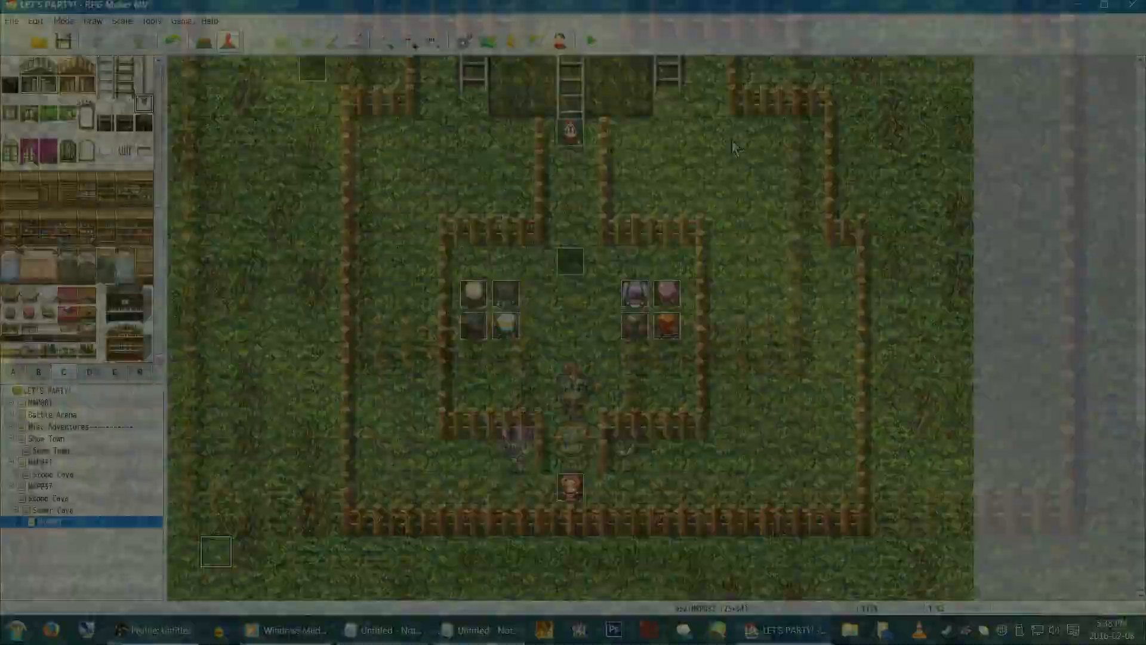
# - In Plugin Manager, confirm HIME_PartyManager's Default Party ID of 1 and read through its help text
pyautogui.click(486, 41)
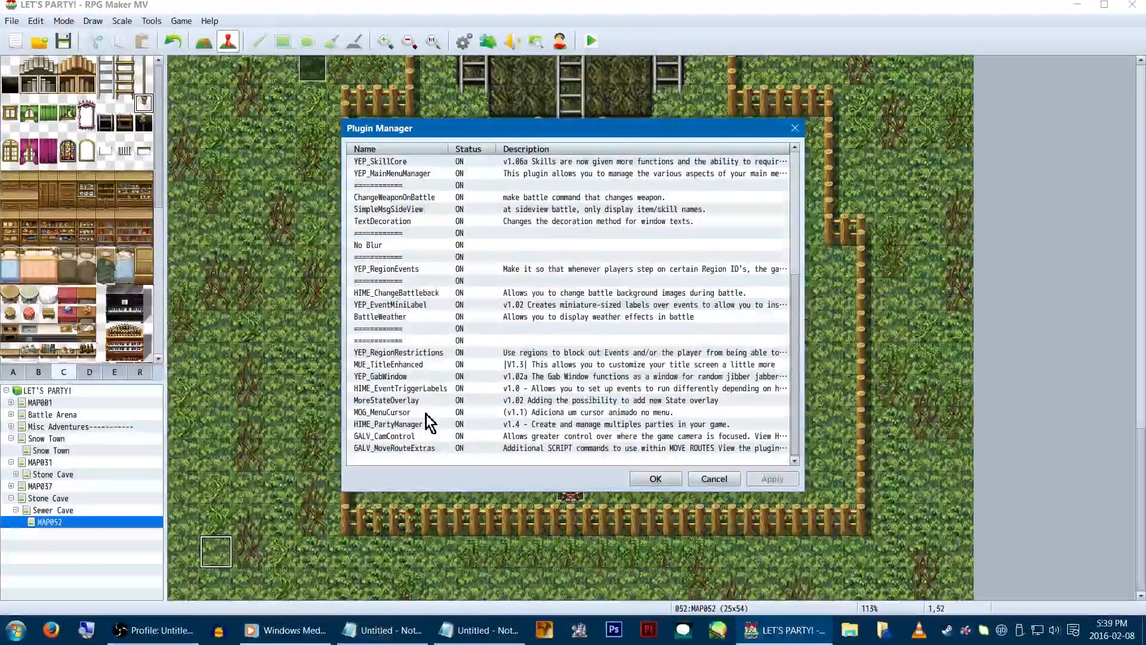
pyautogui.doubleClick(388, 424)
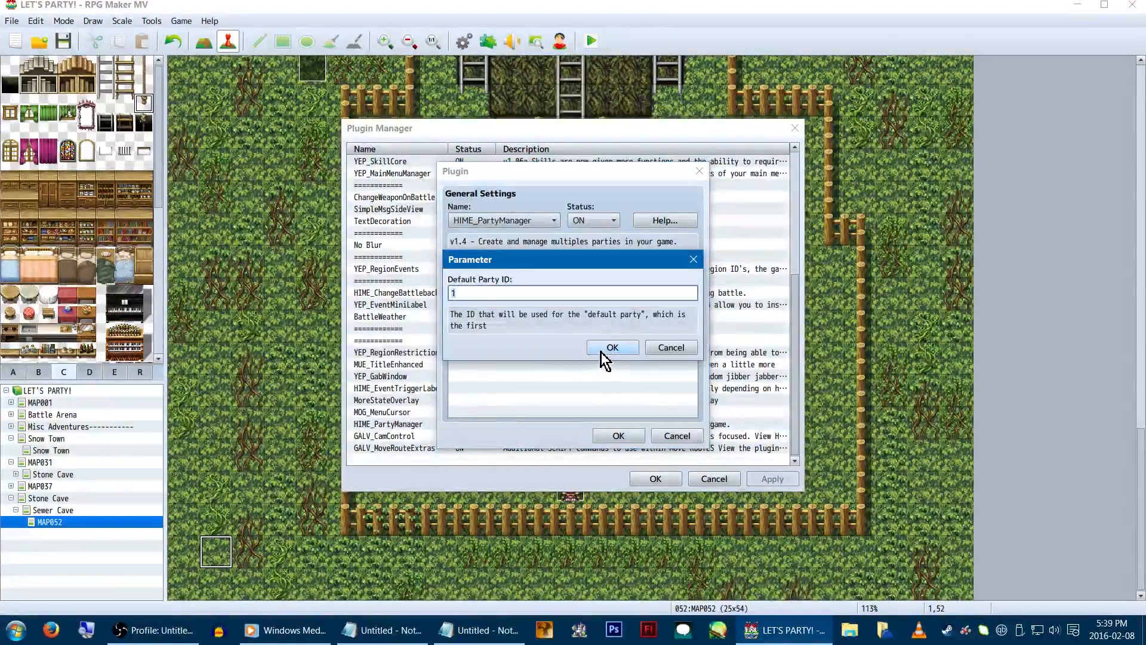
pyautogui.click(612, 347)
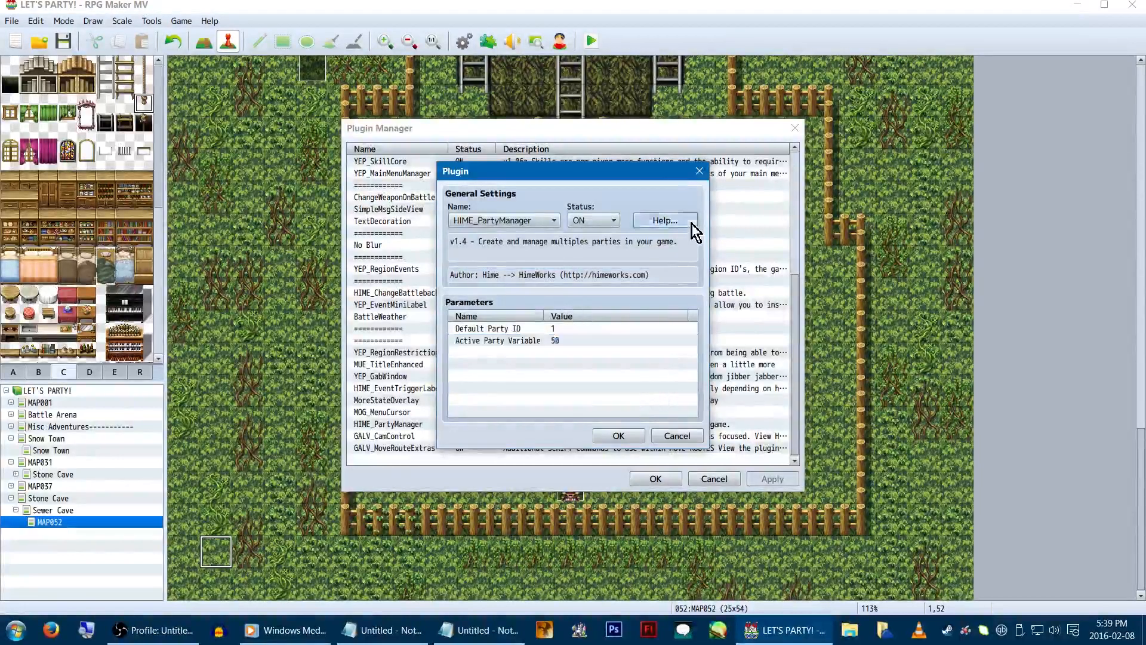
pyautogui.click(663, 219)
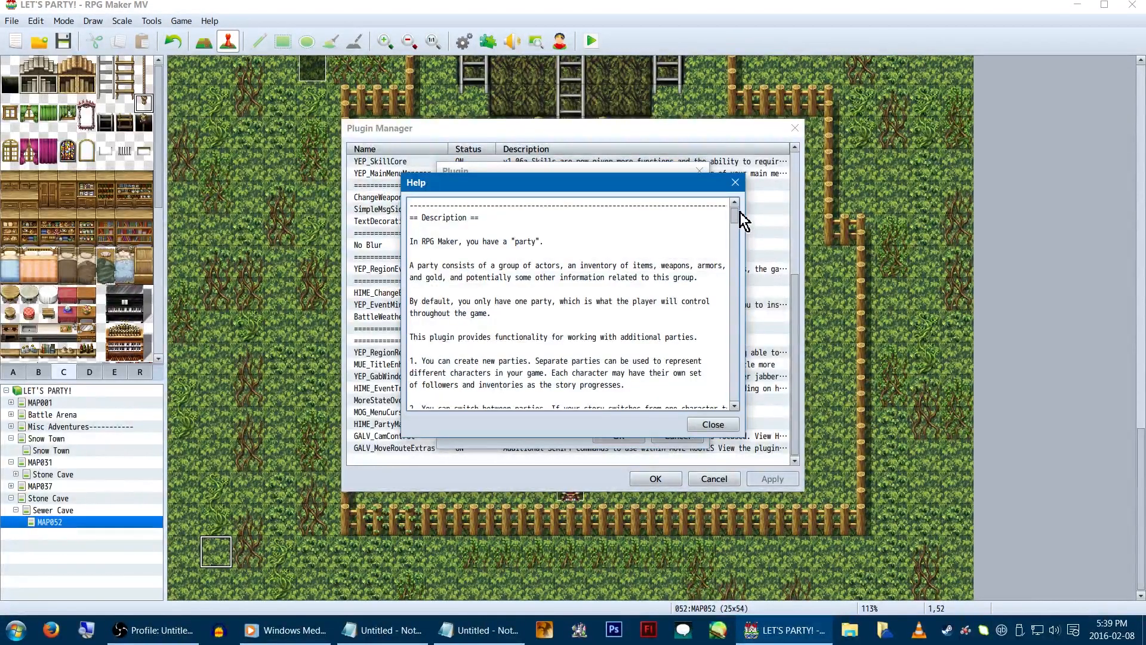
pyautogui.scroll(-3)
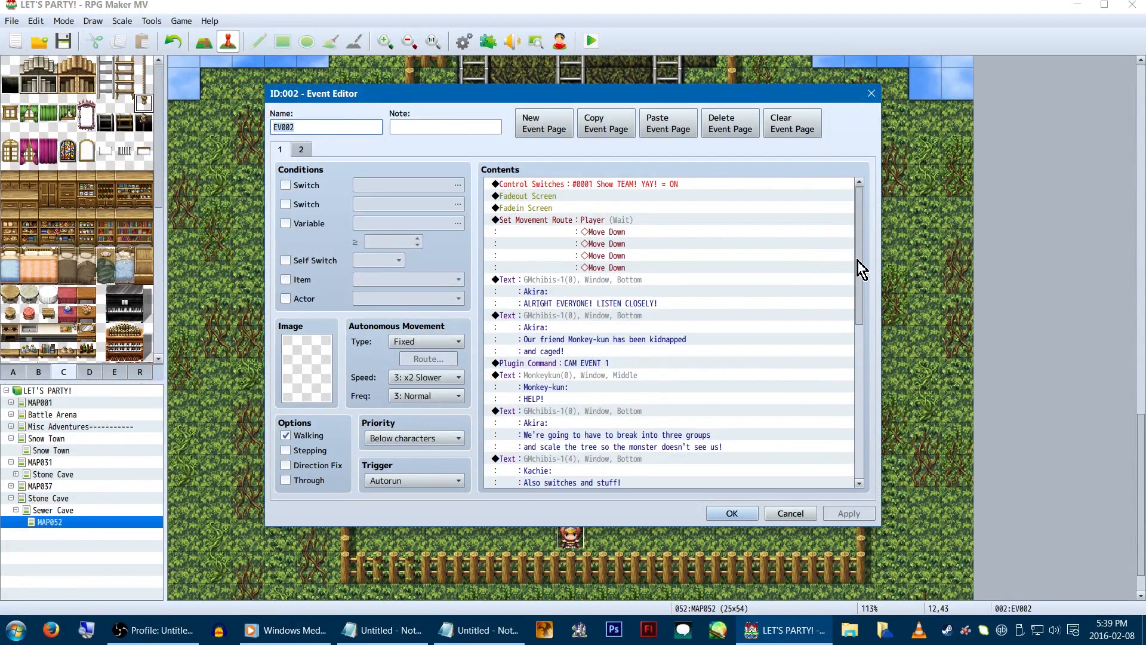
# - Scroll EV002's Contents down to the Party.create and Party.addActor script commands
pyautogui.scroll(-3)
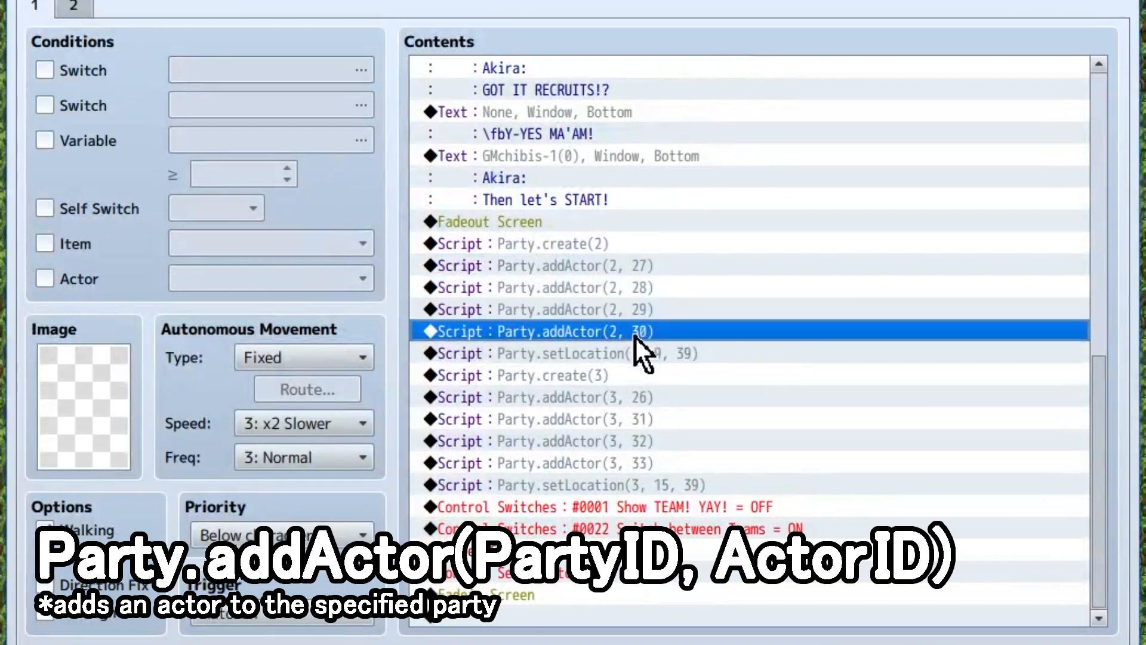
pyautogui.click(575, 265)
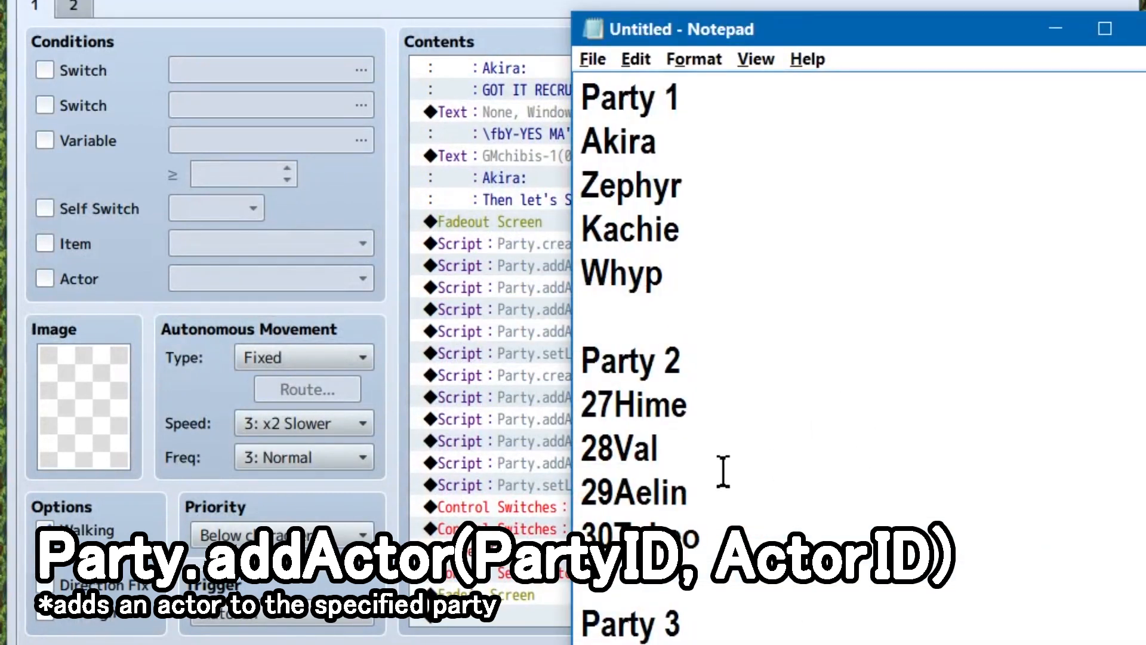
pyautogui.moveTo(586, 100); pyautogui.dragTo(661, 293)
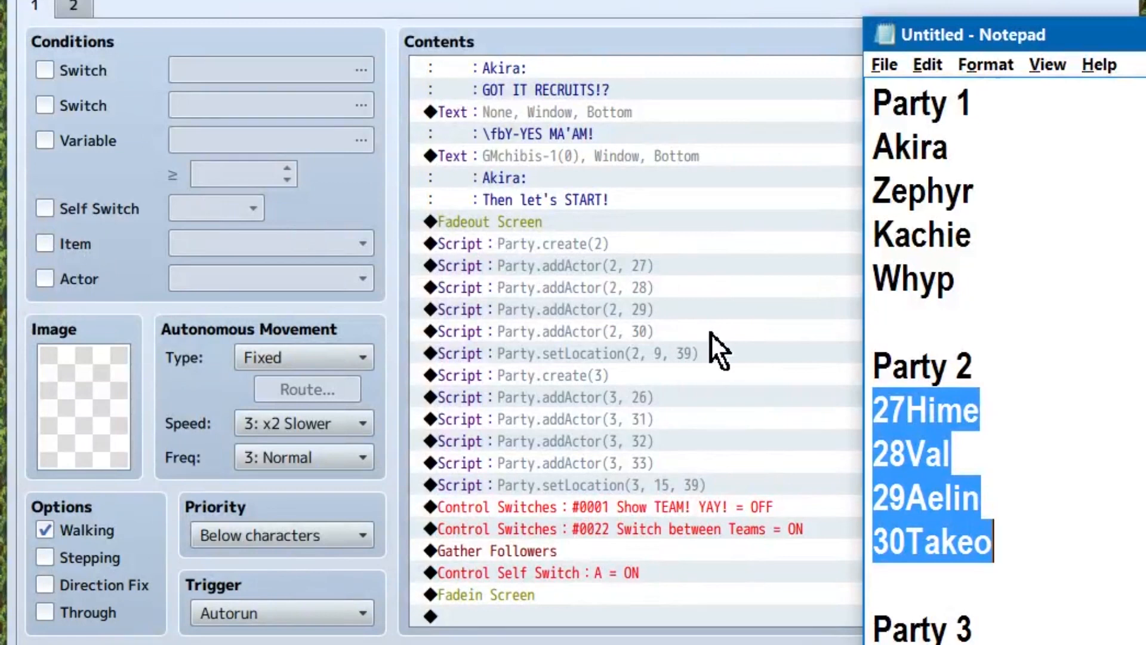
pyautogui.click(571, 331)
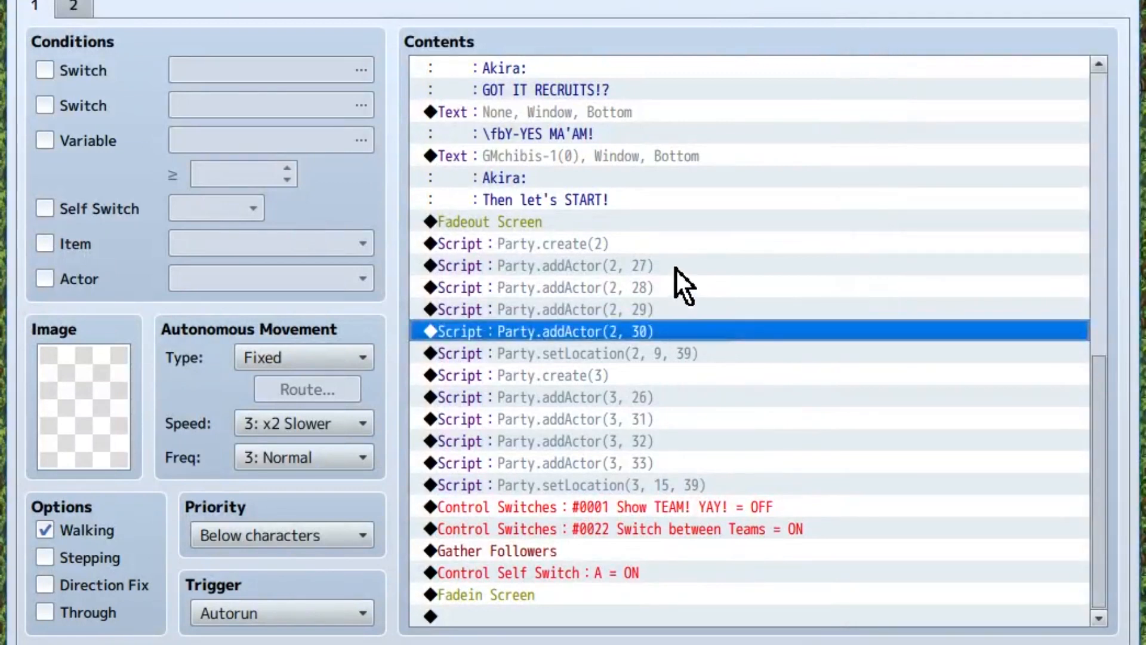
pyautogui.moveTo(688, 383)
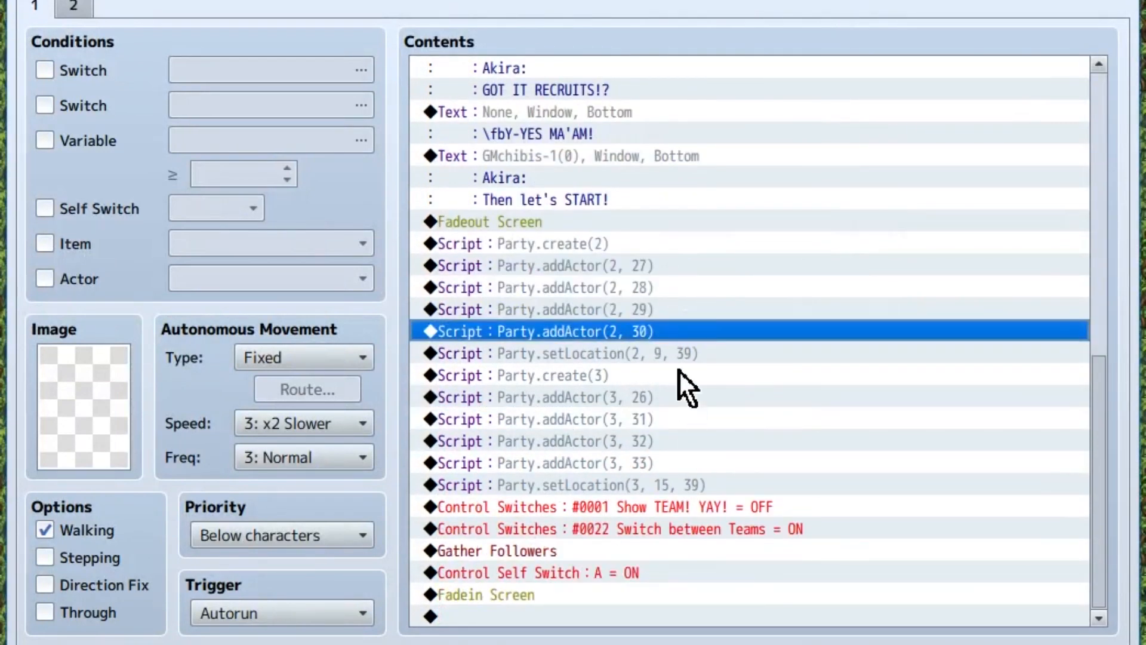
pyautogui.click(571, 353)
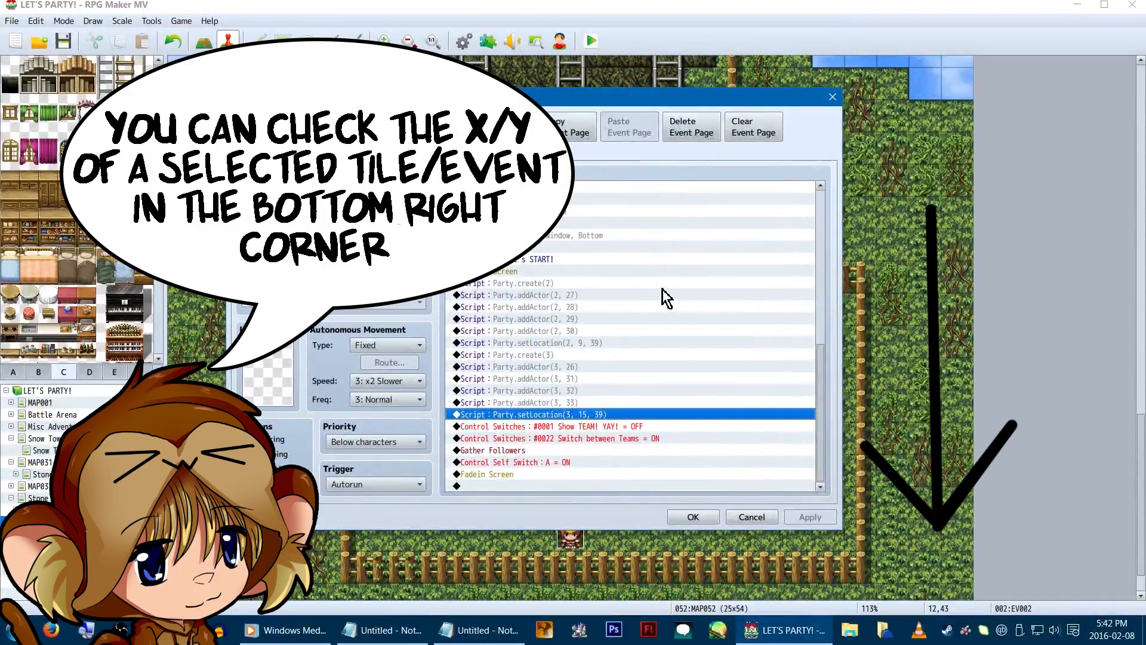
pyautogui.moveTo(683, 457)
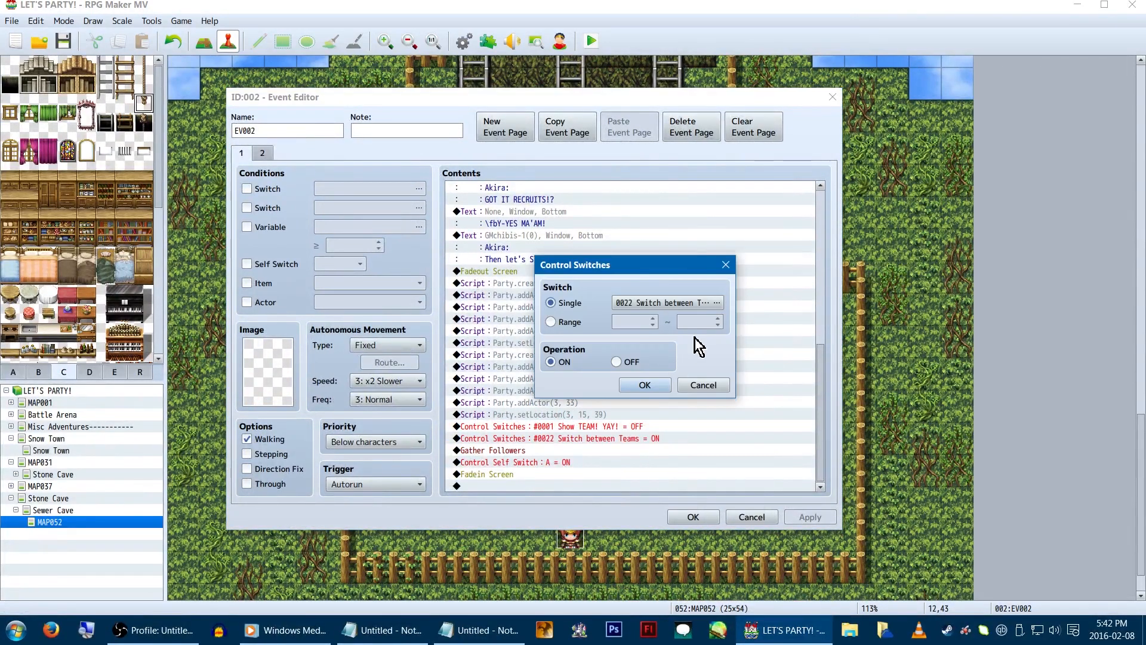
# - Keep Control Switches #0022 Switch between Teams set to ON and save event EV002
pyautogui.click(644, 385)
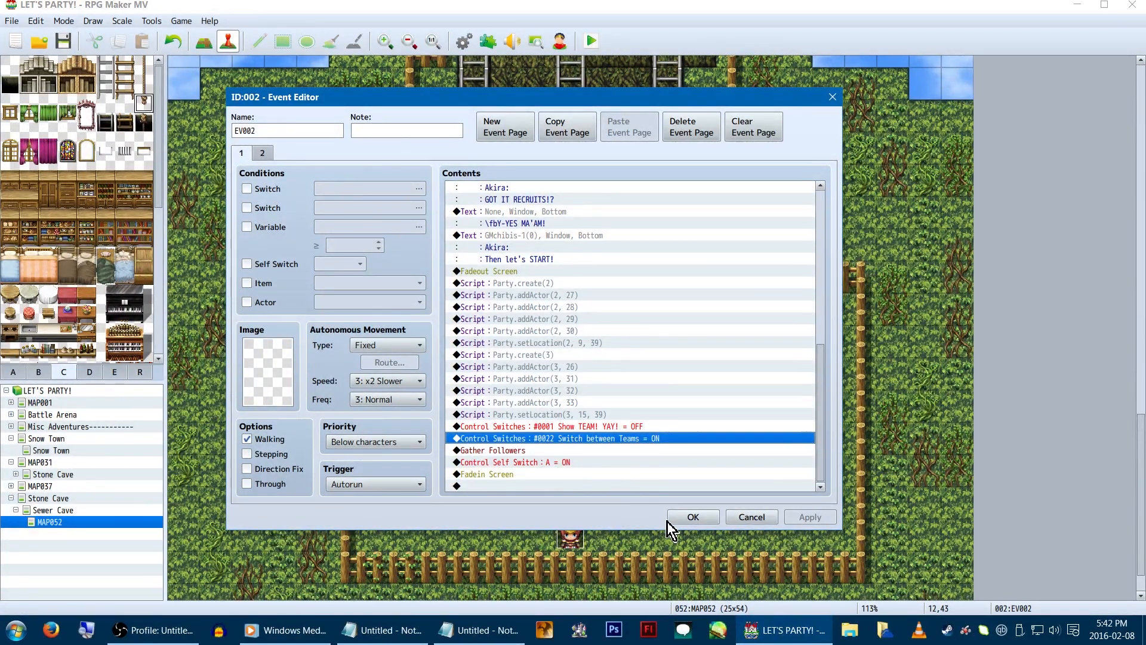
pyautogui.click(691, 516)
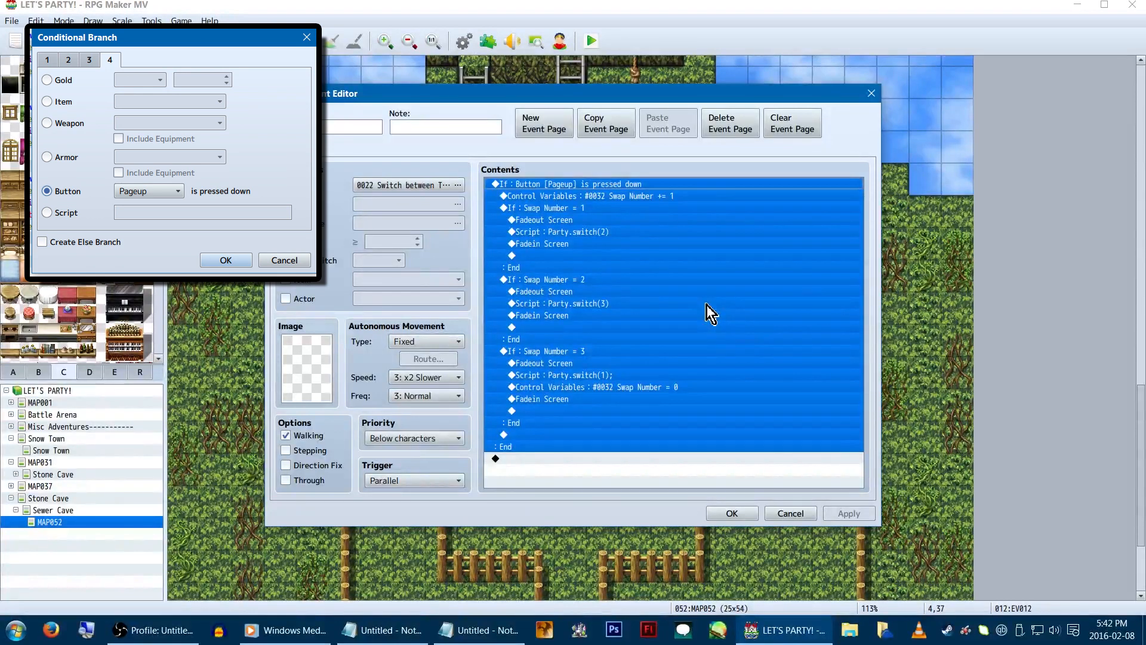
pyautogui.moveTo(658, 205)
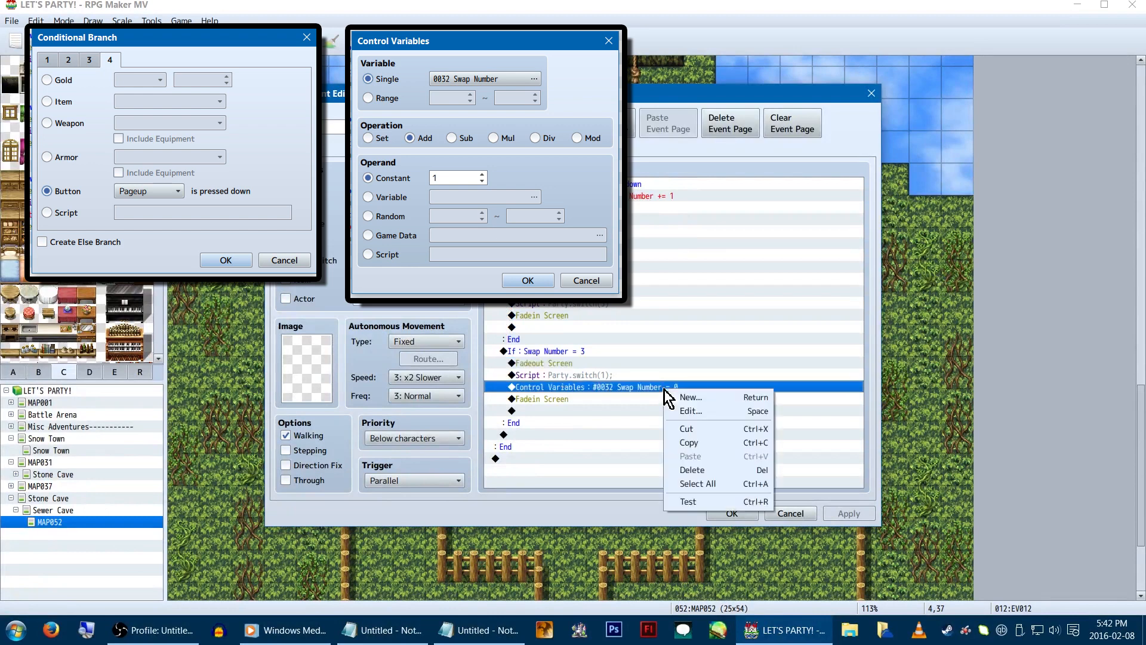
pyautogui.click(689, 410)
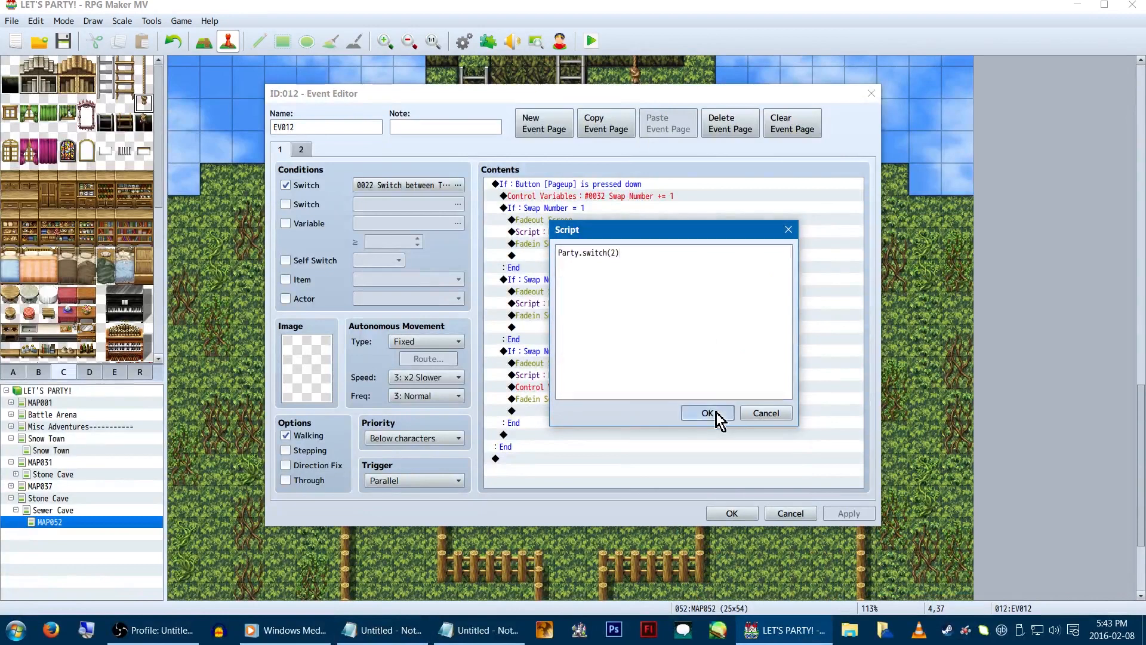
pyautogui.click(705, 413)
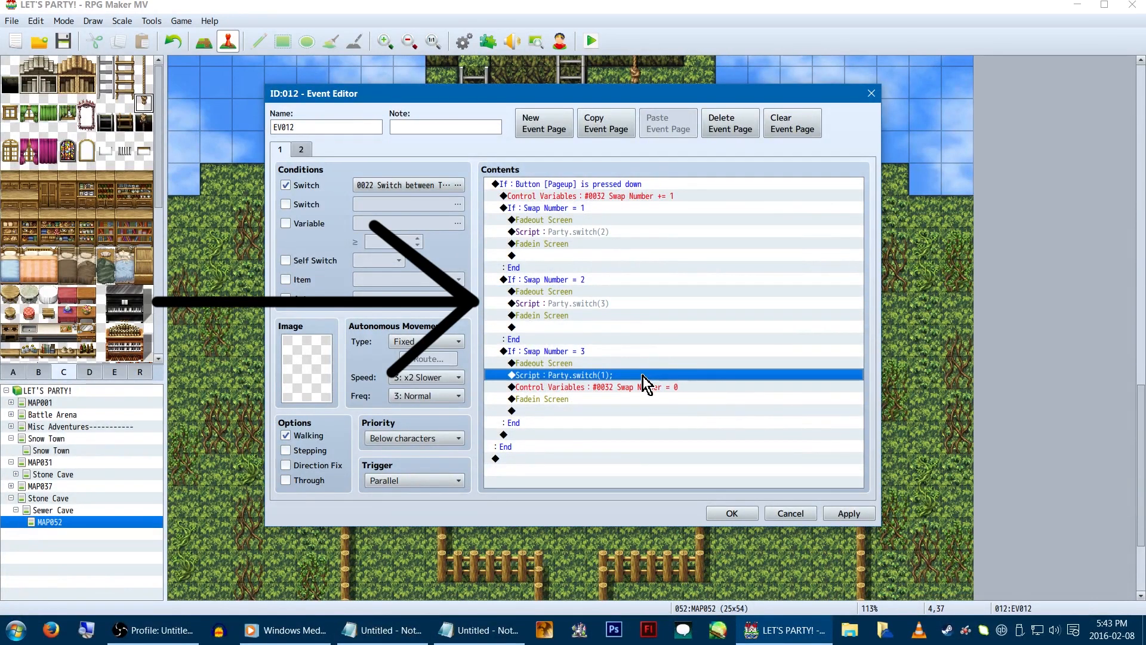
pyautogui.doubleClick(561, 374)
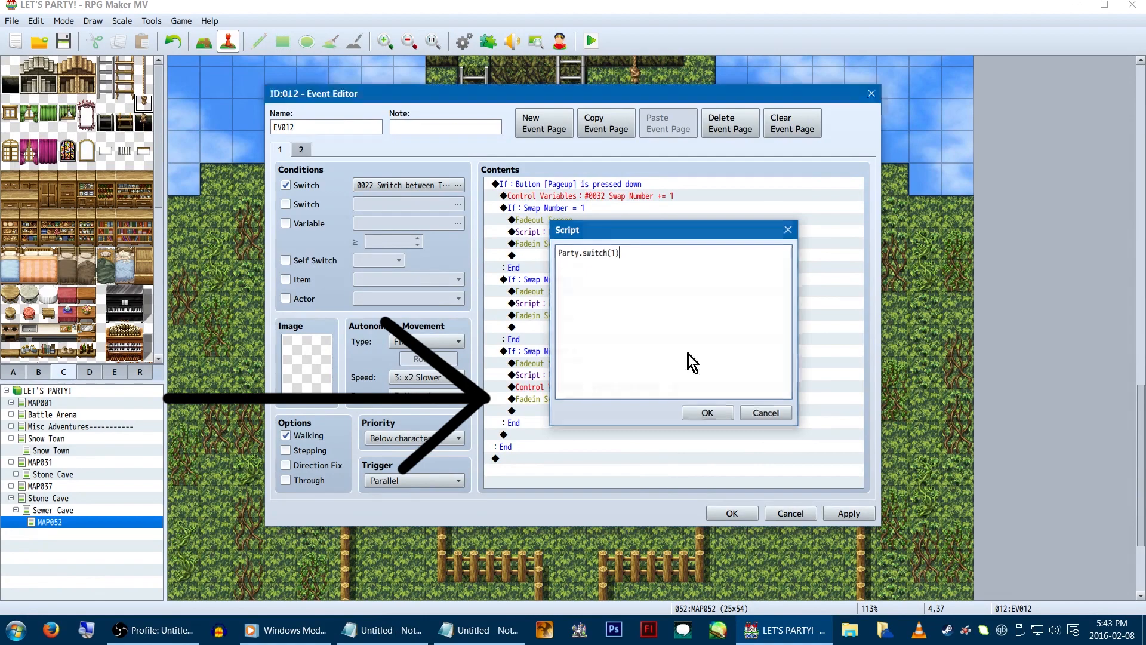
pyautogui.click(706, 412)
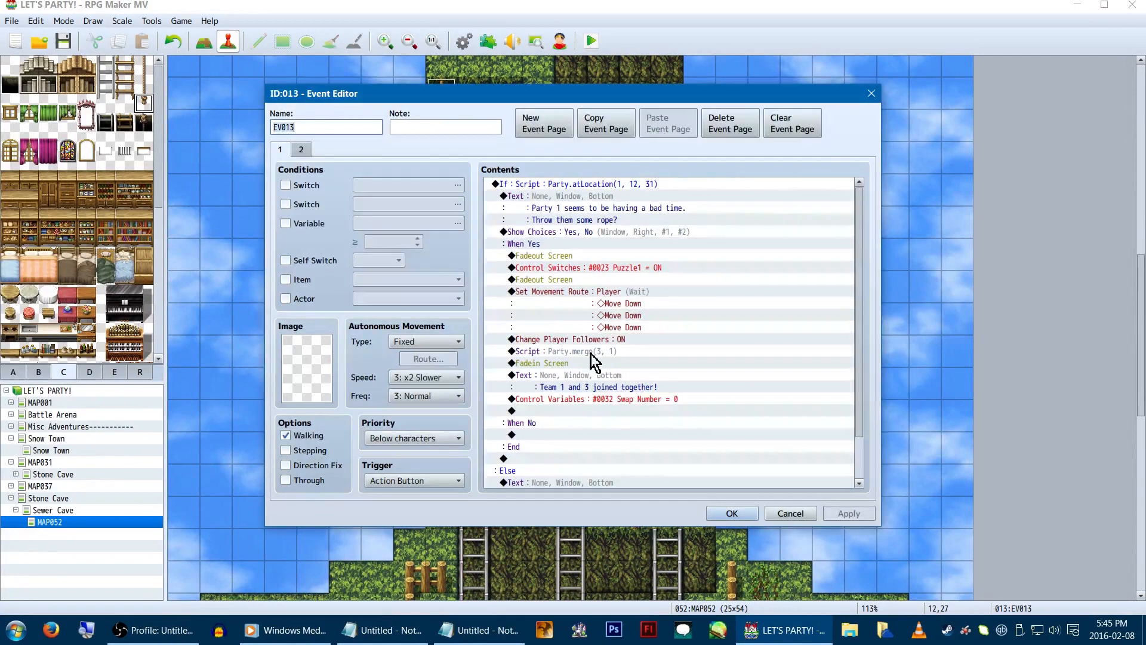
pyautogui.moveTo(701, 106)
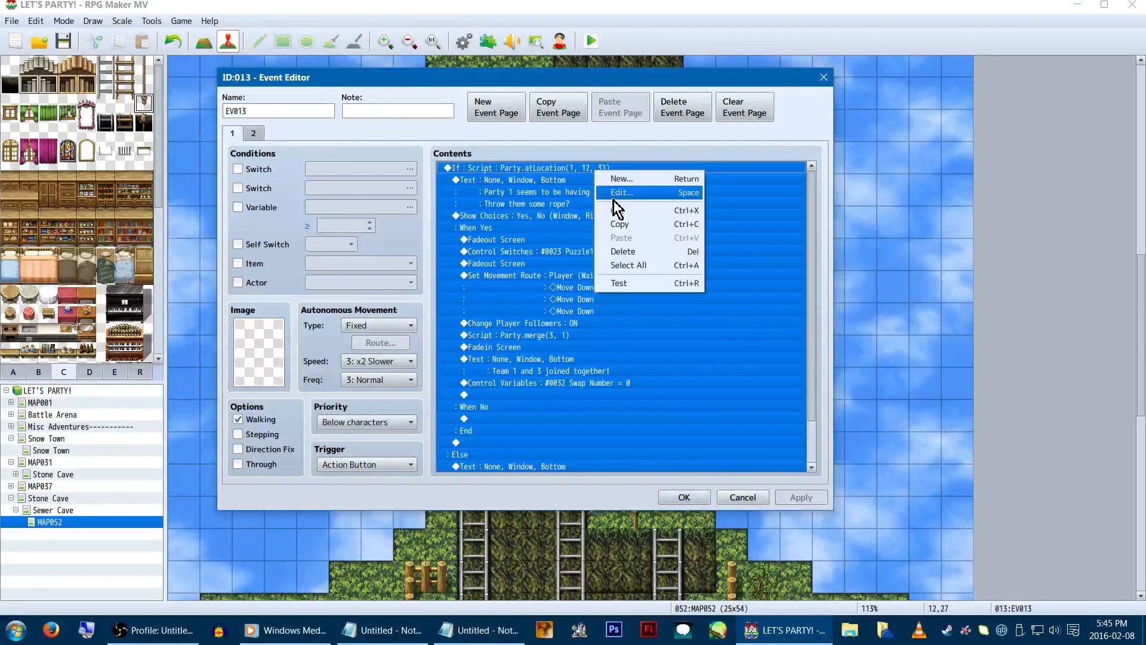
pyautogui.click(621, 191)
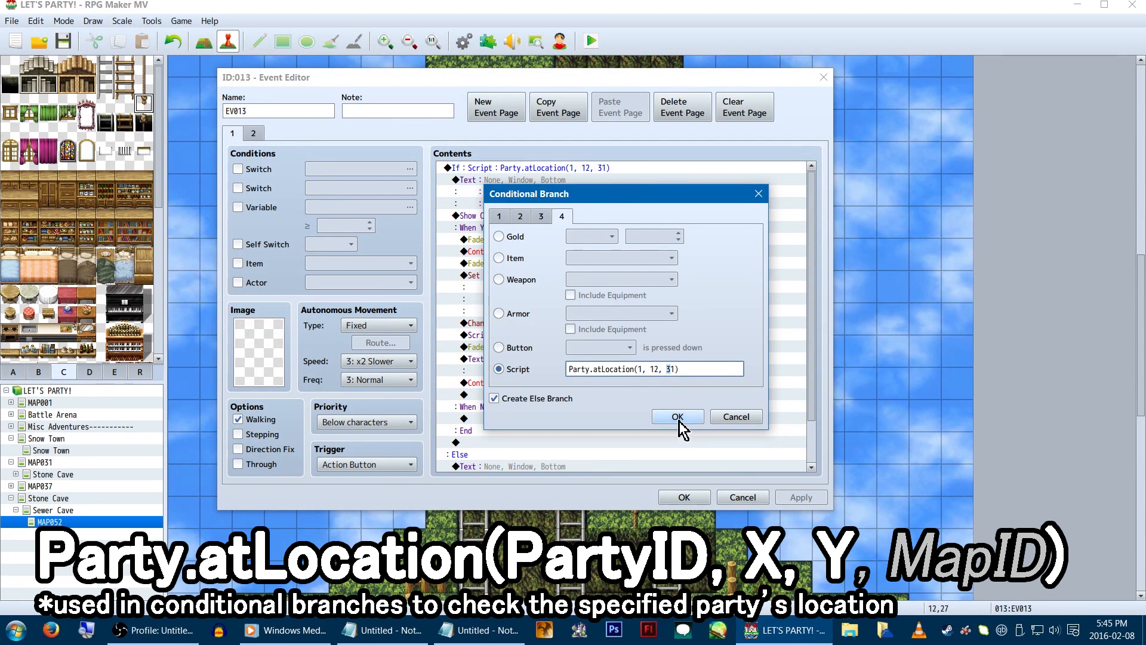
pyautogui.click(676, 415)
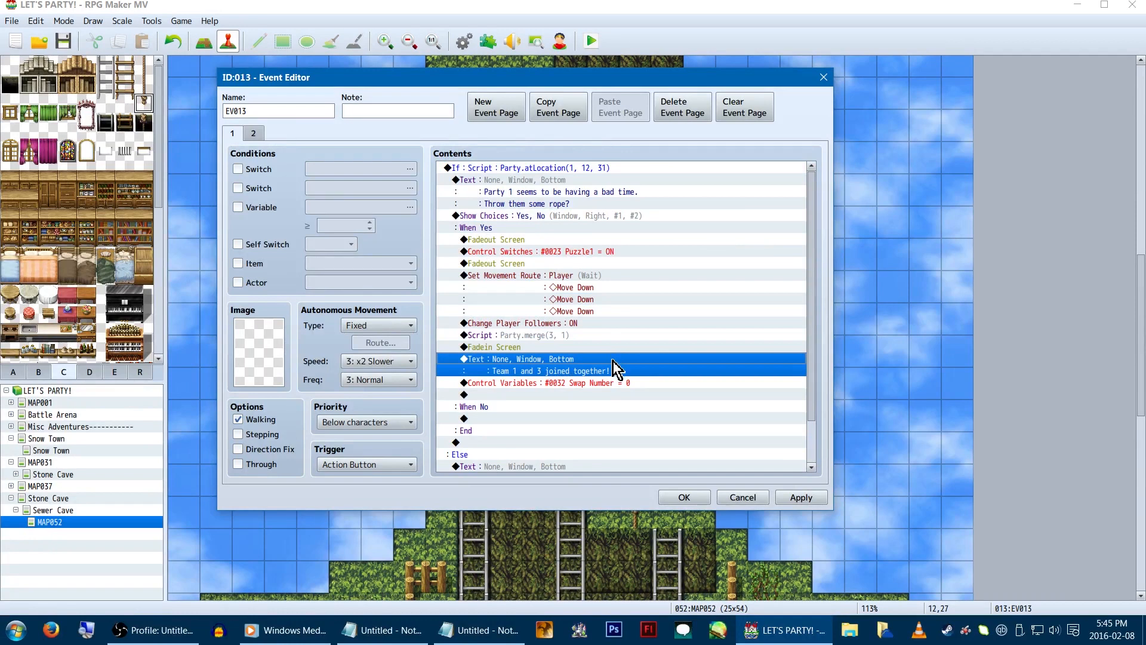
# - Review the Party.merge(3, 1) script command via Edit and close its window
pyautogui.rightClick(517, 335)
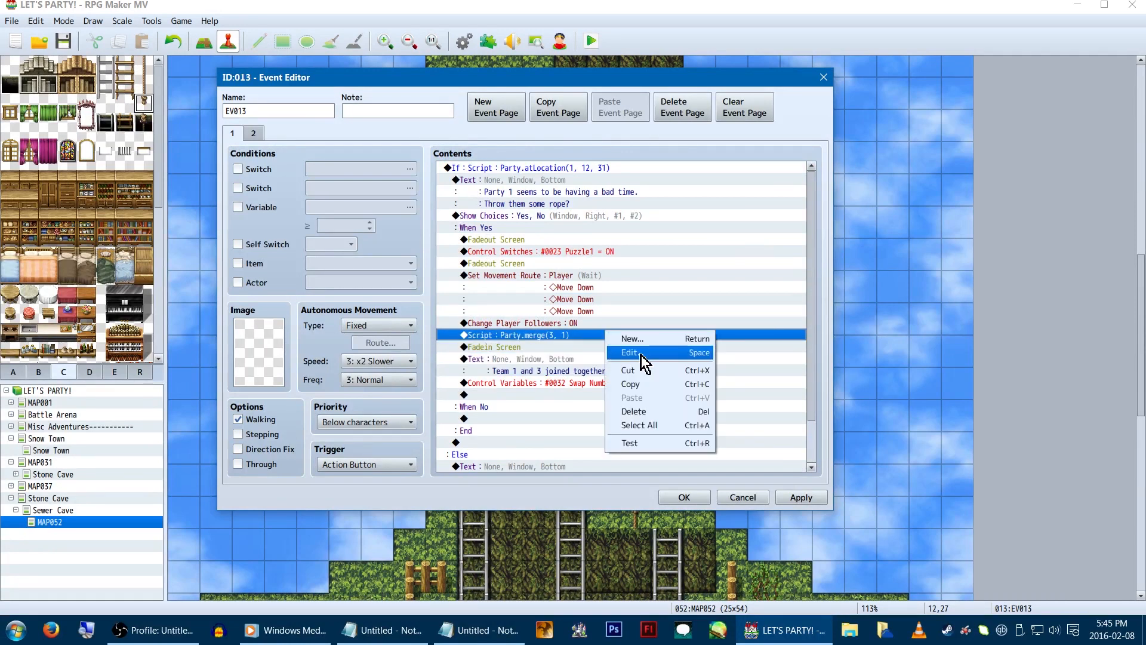
pyautogui.click(629, 353)
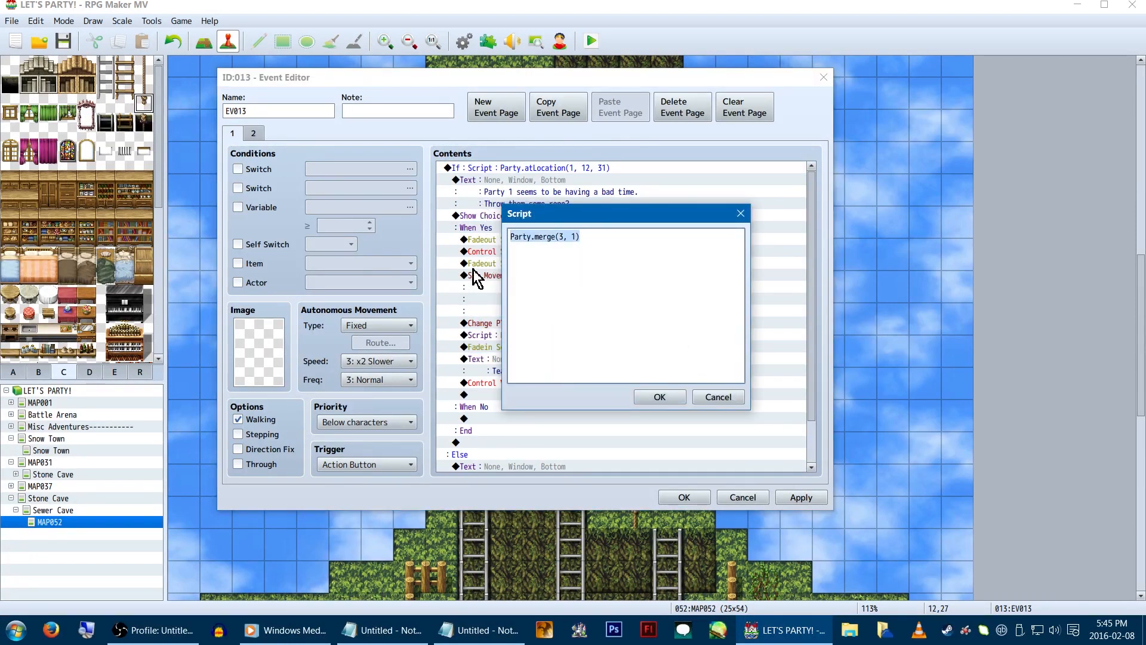
pyautogui.click(384, 630)
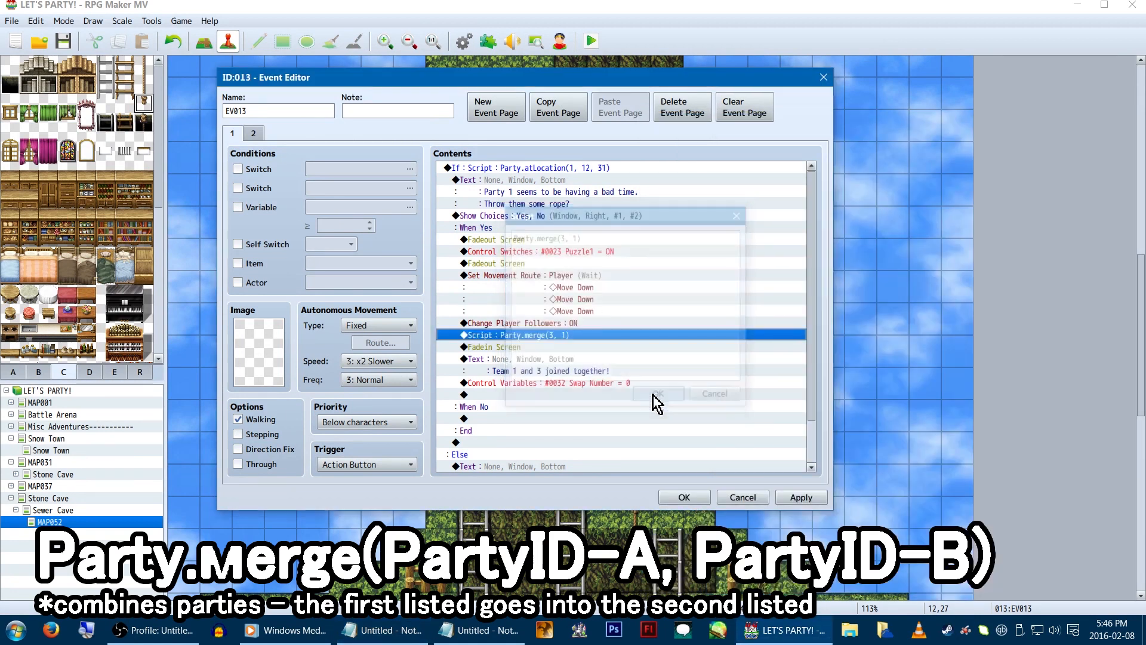
# - Scroll through the remaining commands and close the merge event back to the map
pyautogui.click(656, 393)
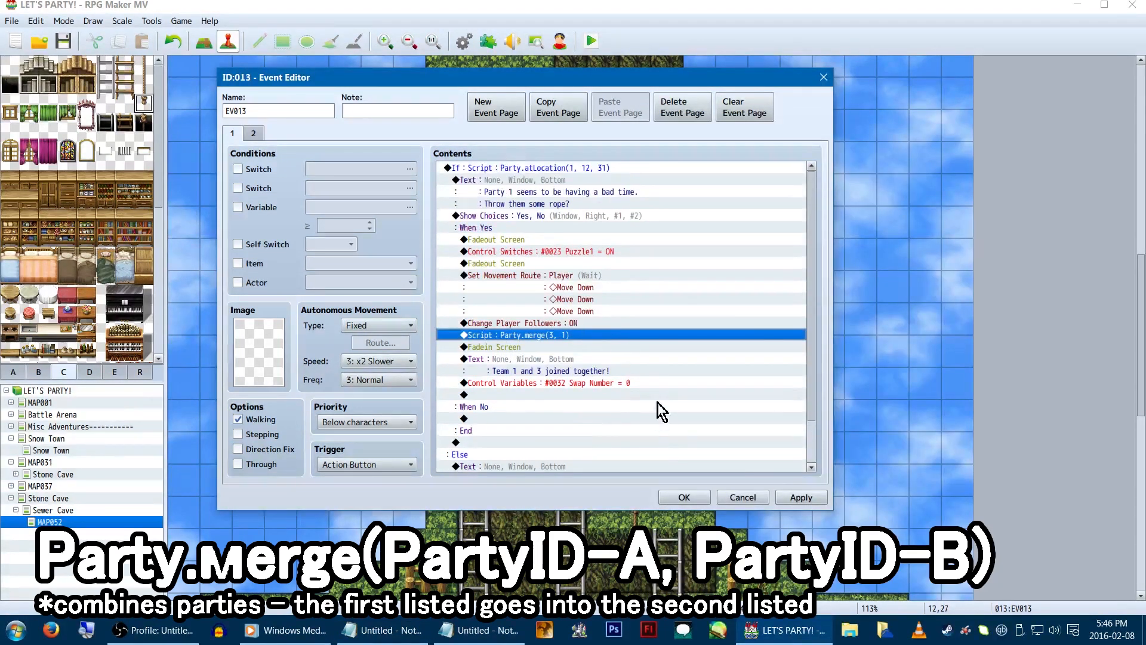
pyautogui.scroll(-3)
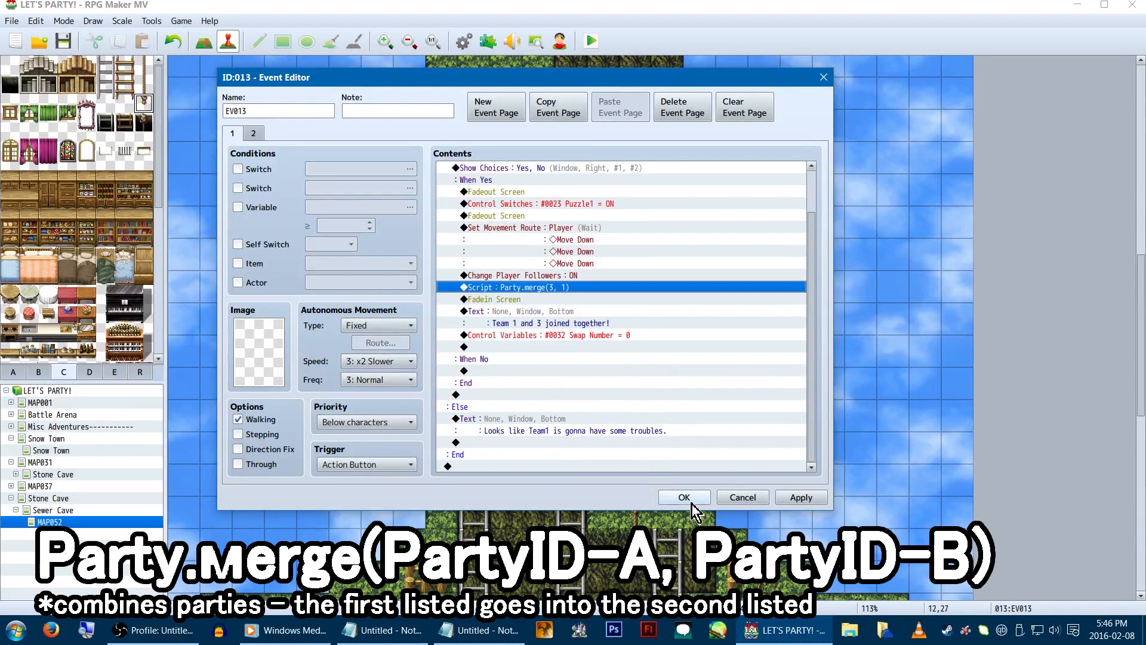
pyautogui.click(683, 497)
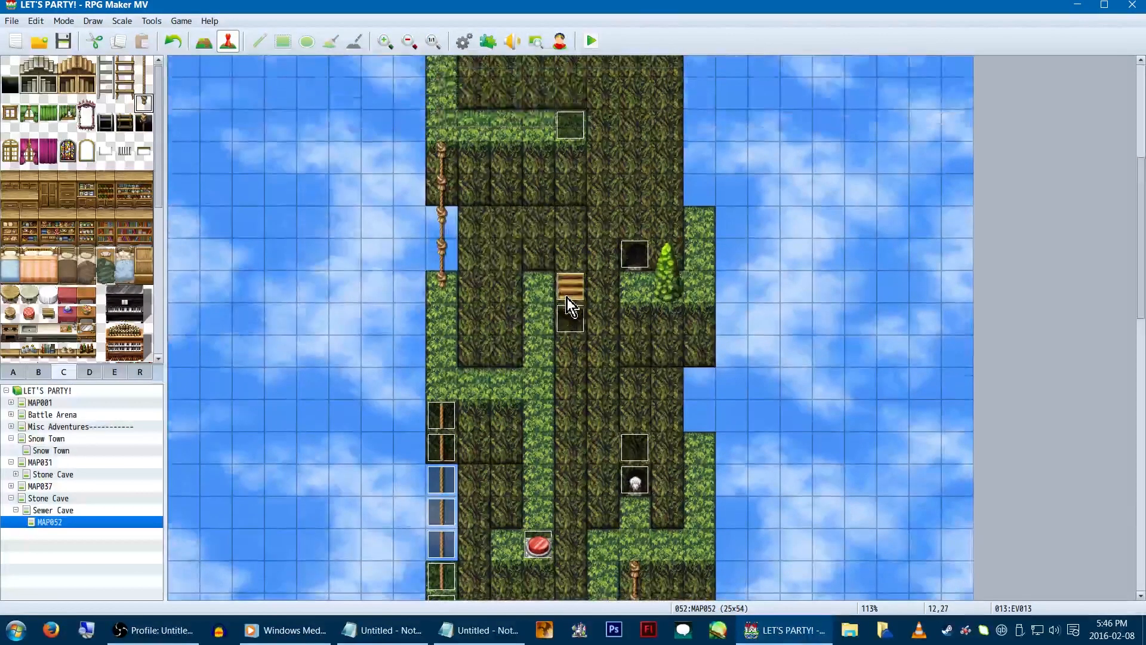
# - Open the ladder event EV026 from the map in the Event Editor
pyautogui.click(589, 41)
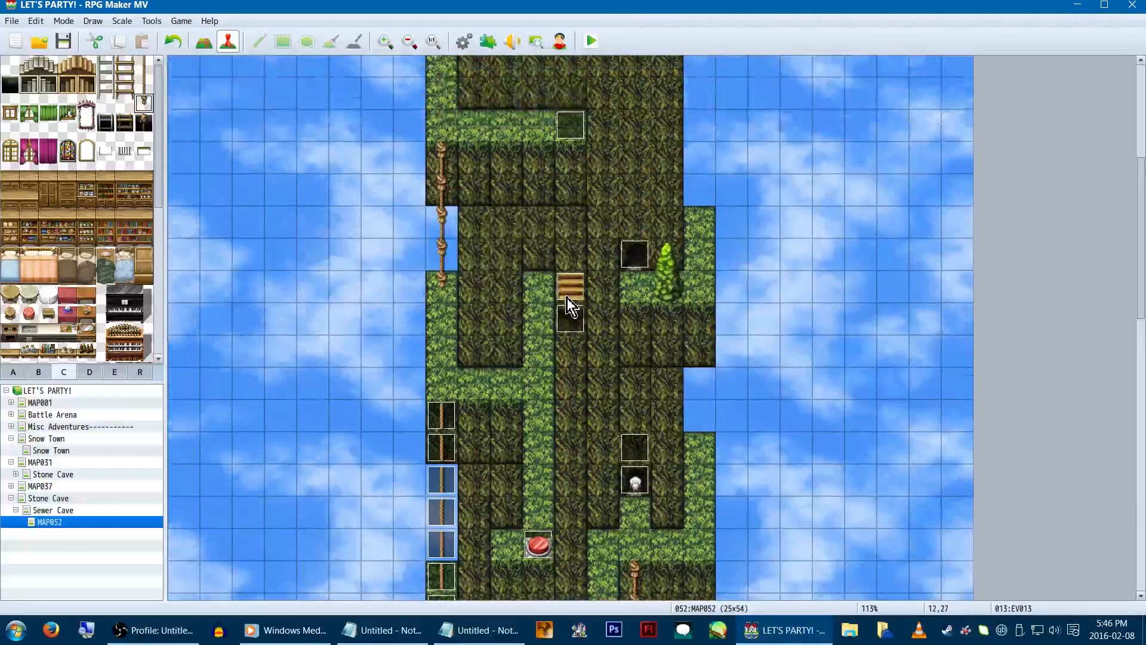
pyautogui.doubleClick(569, 303)
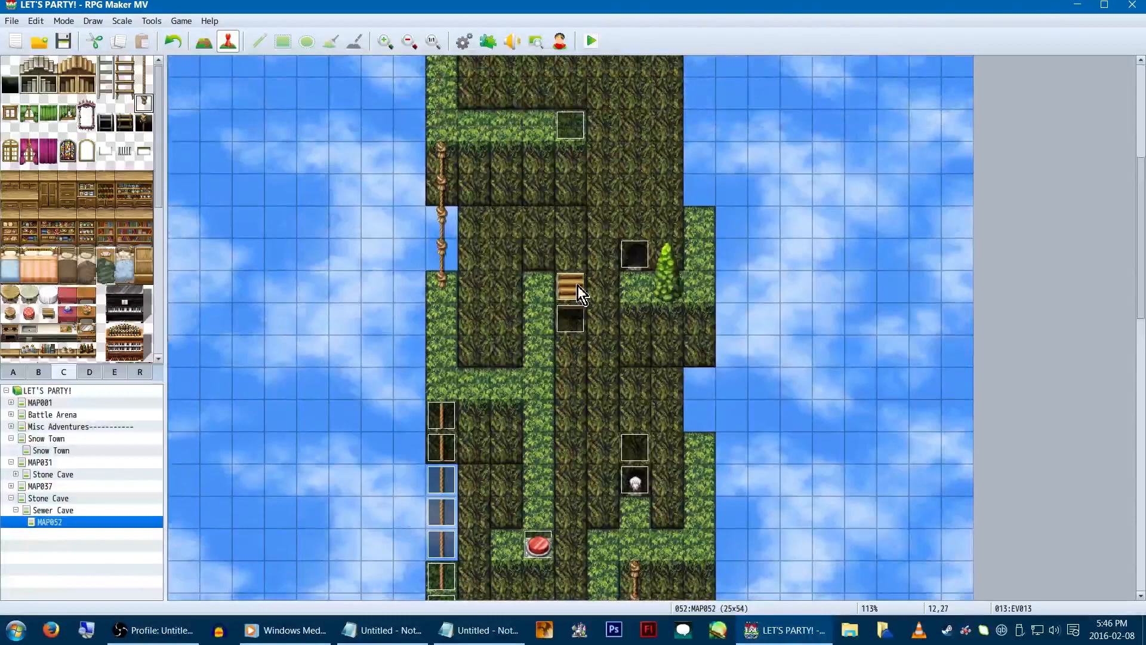
pyautogui.doubleClick(569, 285)
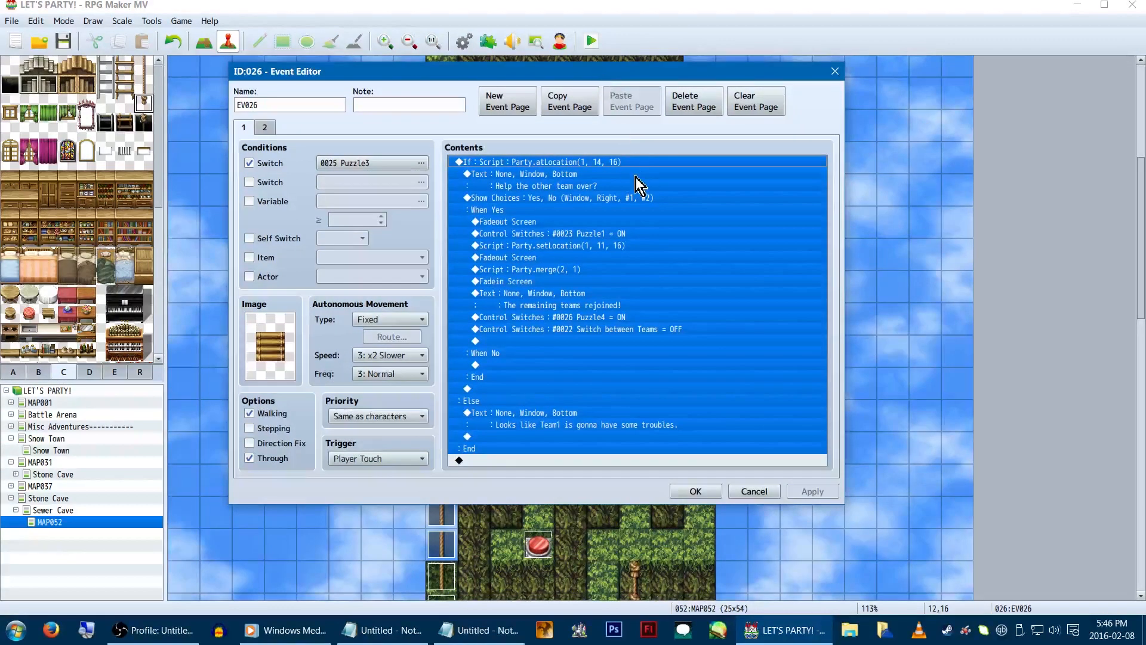
pyautogui.click(548, 233)
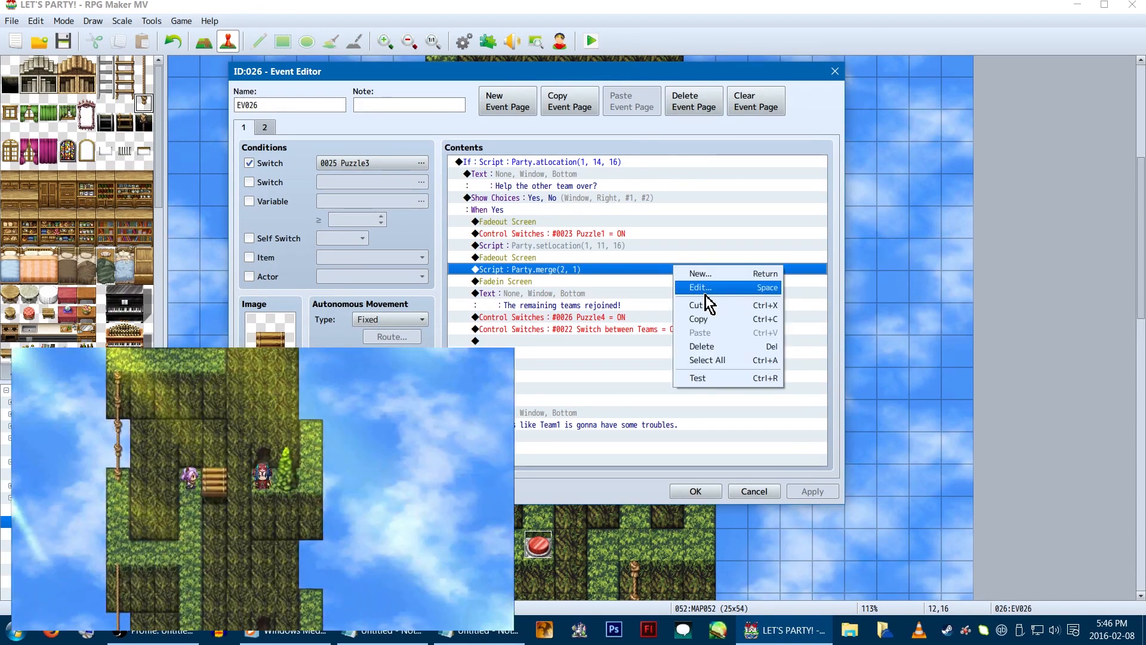
pyautogui.click(700, 286)
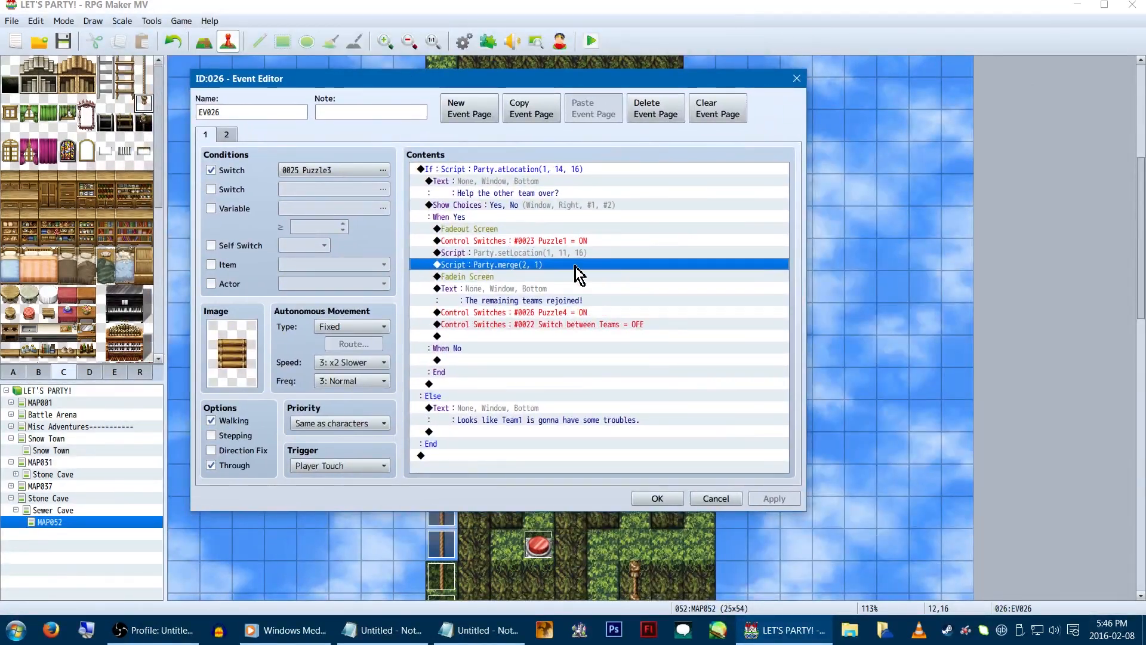
pyautogui.moveTo(668, 322)
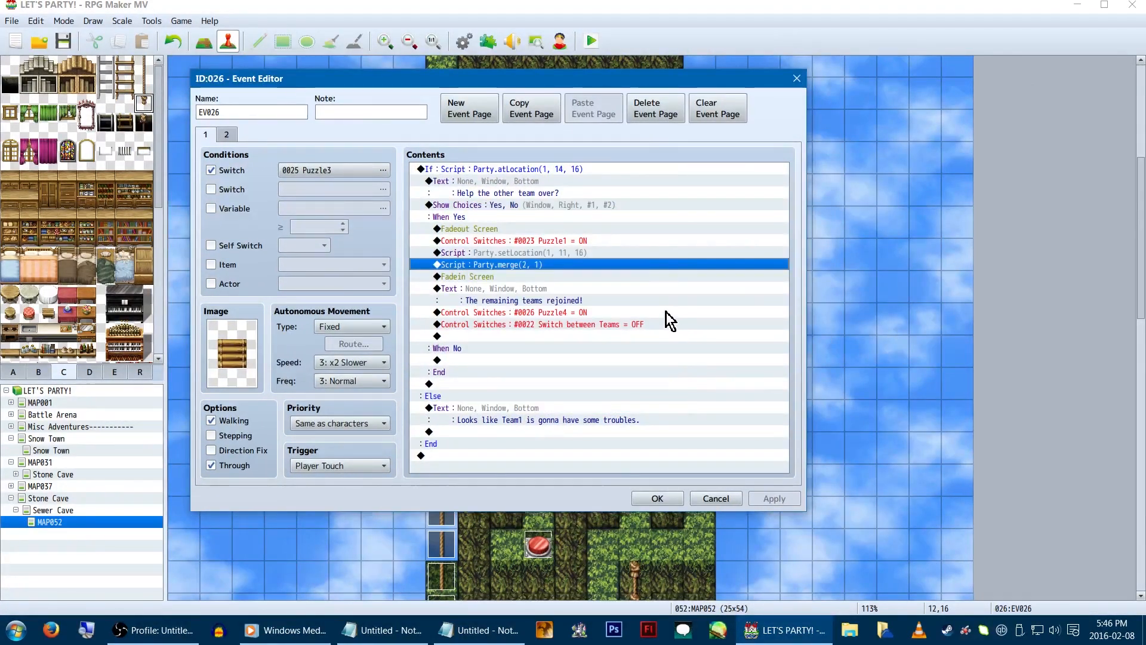
pyautogui.doubleClick(540, 323)
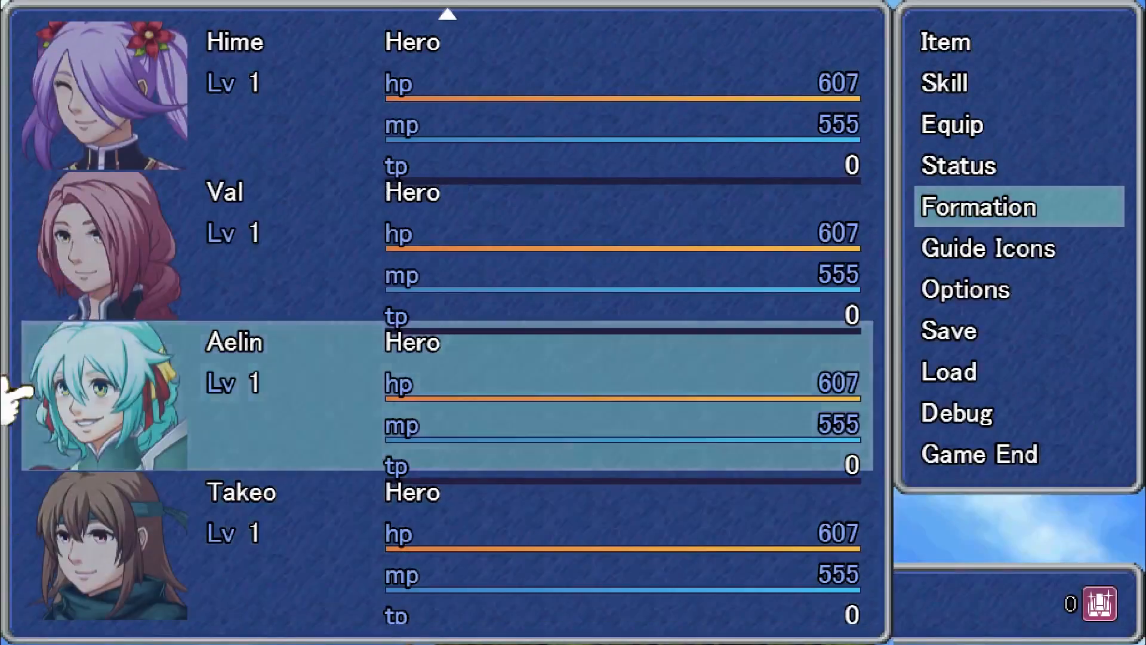
# - Leave the party menu to return to the sky map with all four heroes together
pyautogui.press('escape')
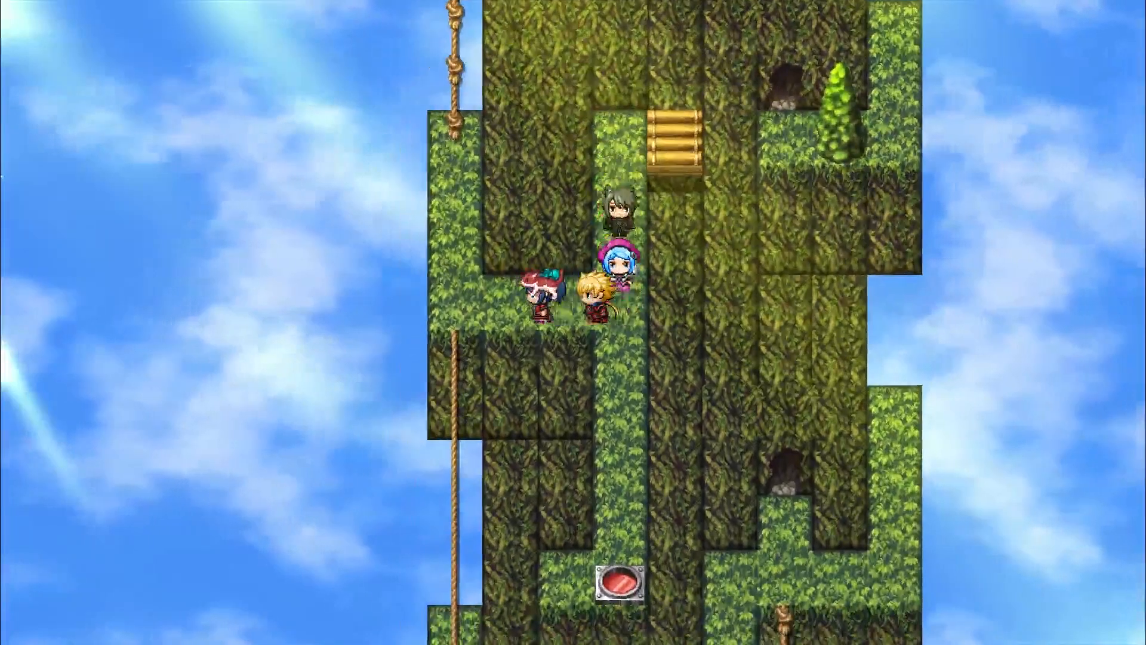